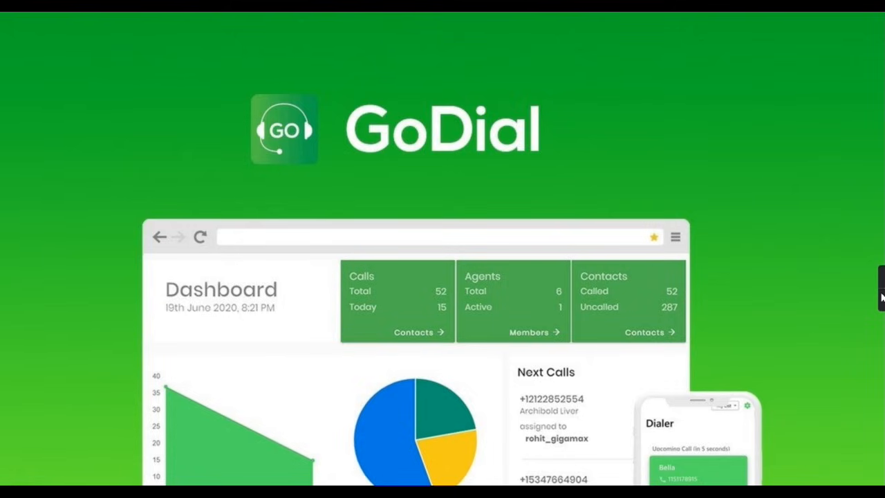
{"action": "mouse_move", "coordinate": [700, 396]}
{"action": "type", "text": "g"}
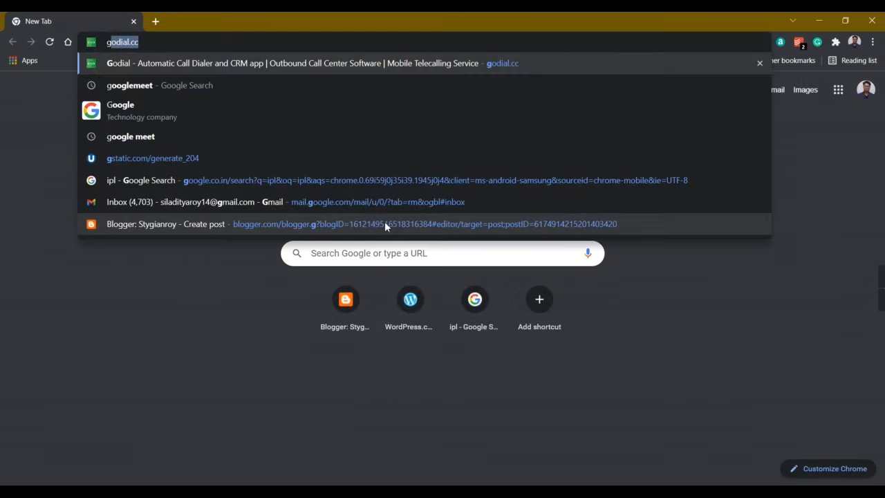
Submit the godial.cc free trial signup for Roy at company GoDial with email, password and terms agreed.
{"action": "left_click", "coordinate": [311, 64]}
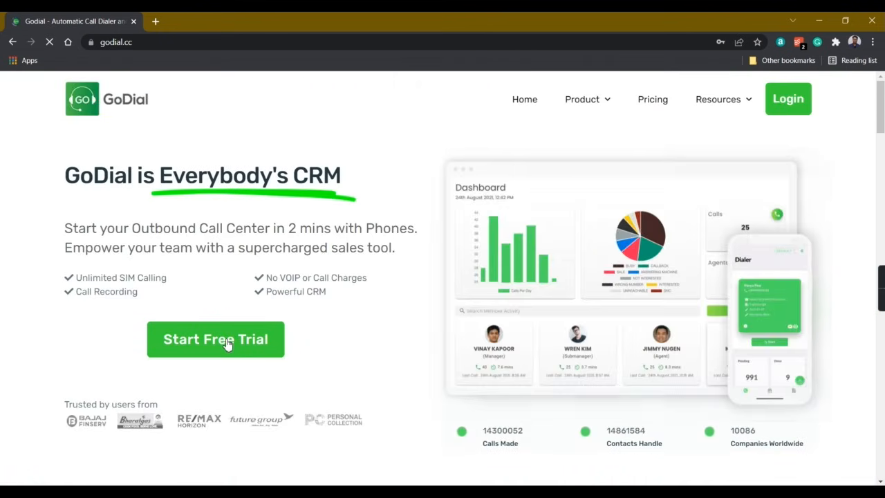
{"action": "left_click", "coordinate": [216, 339]}
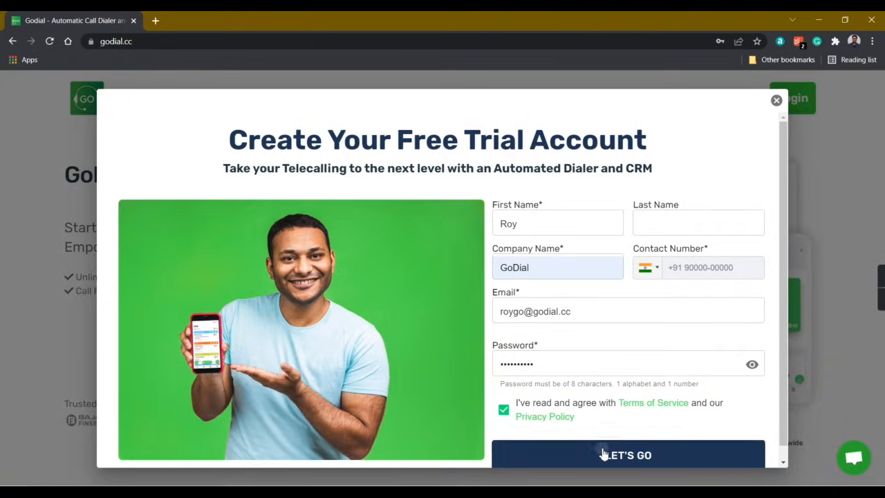
{"action": "left_click", "coordinate": [626, 454]}
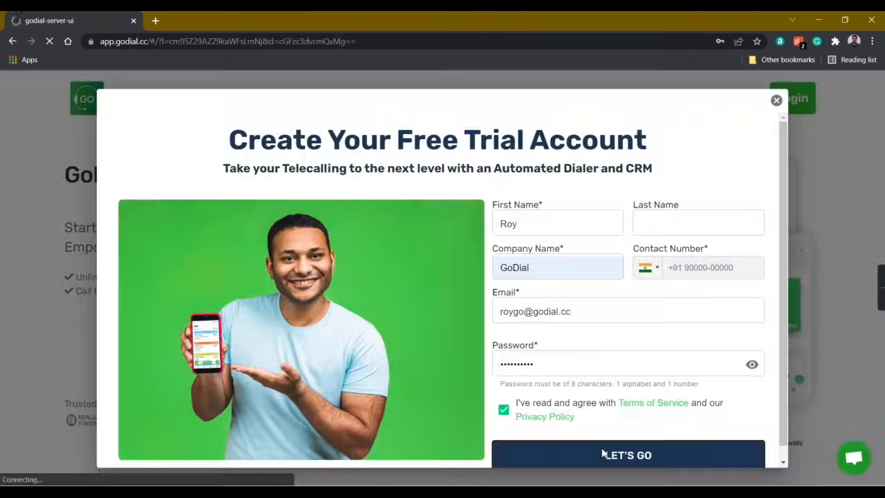
Sign in as Roy, skip the welcome tour and land on the empty Default contact list.
{"action": "left_click", "coordinate": [625, 453]}
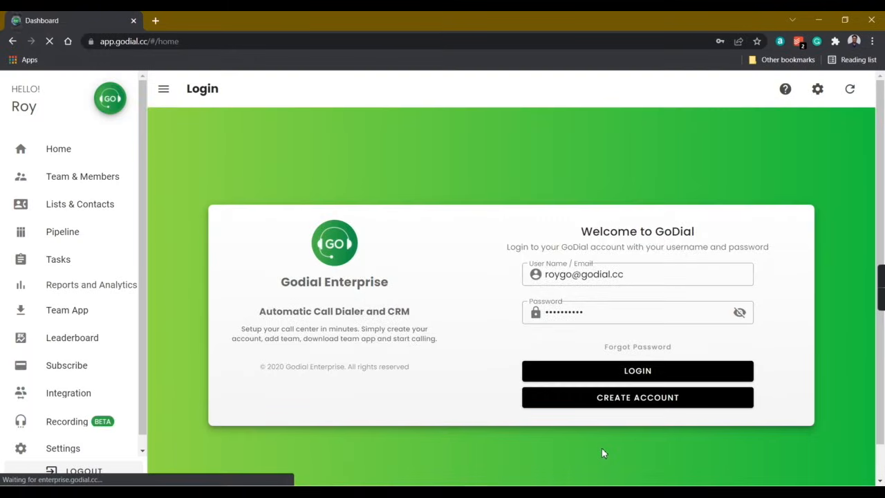
{"action": "left_click", "coordinate": [636, 370]}
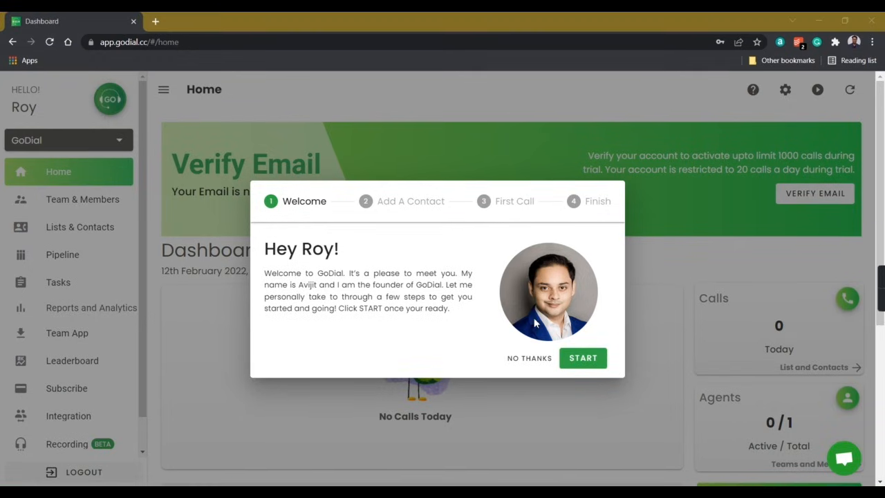
{"action": "mouse_move", "coordinate": [617, 341]}
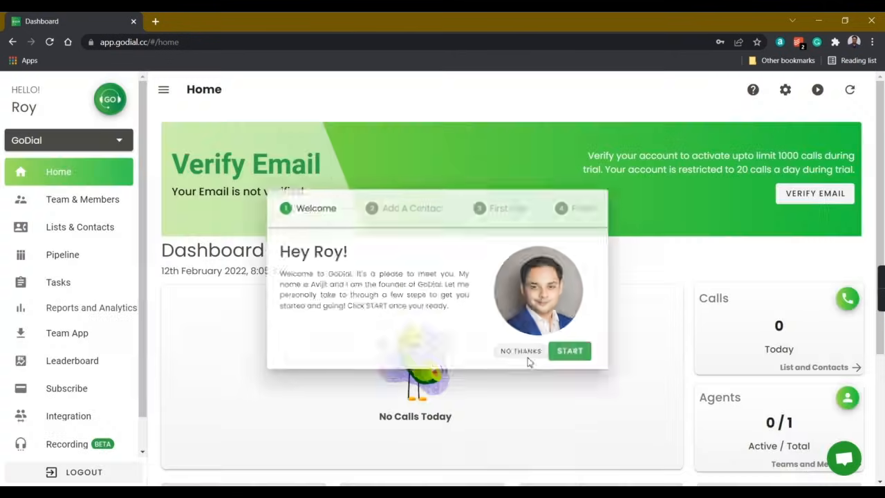
{"action": "left_click", "coordinate": [520, 352]}
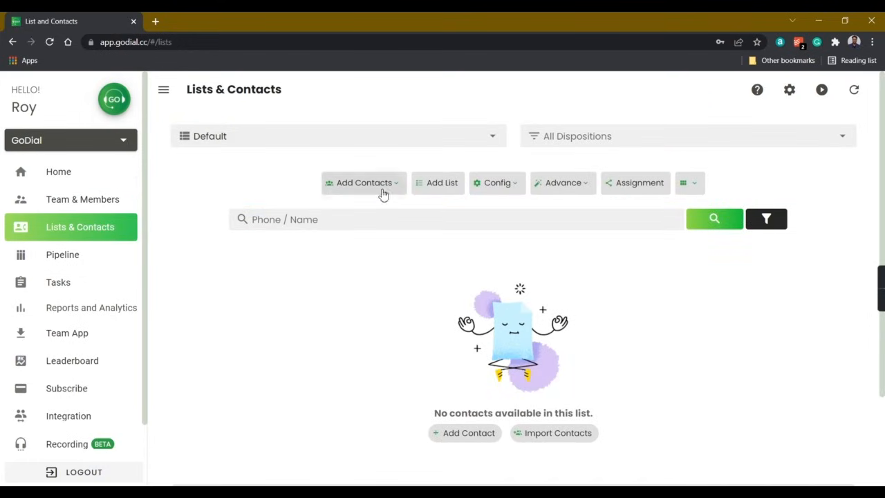
{"action": "left_click", "coordinate": [362, 182]}
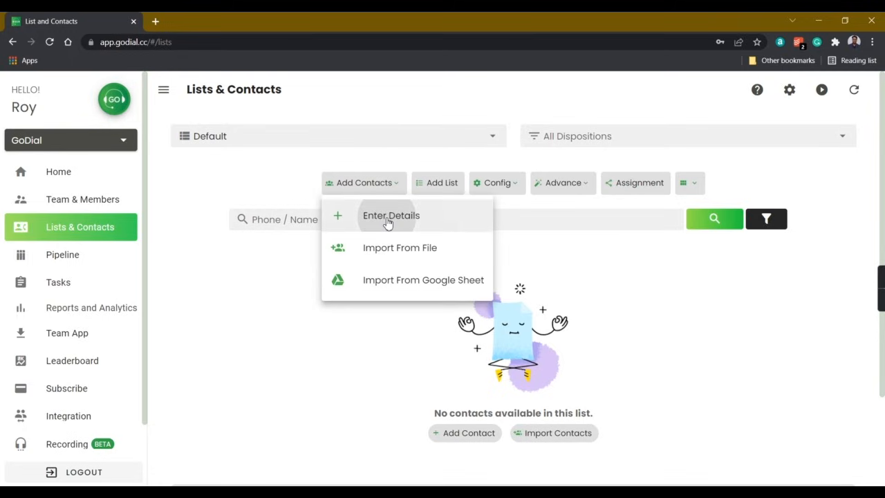
{"action": "left_click", "coordinate": [391, 216]}
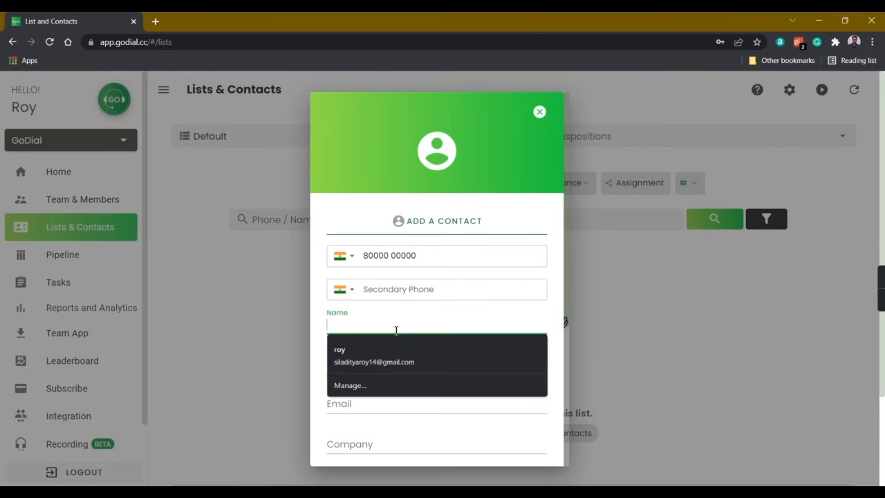
{"action": "left_click", "coordinate": [540, 111]}
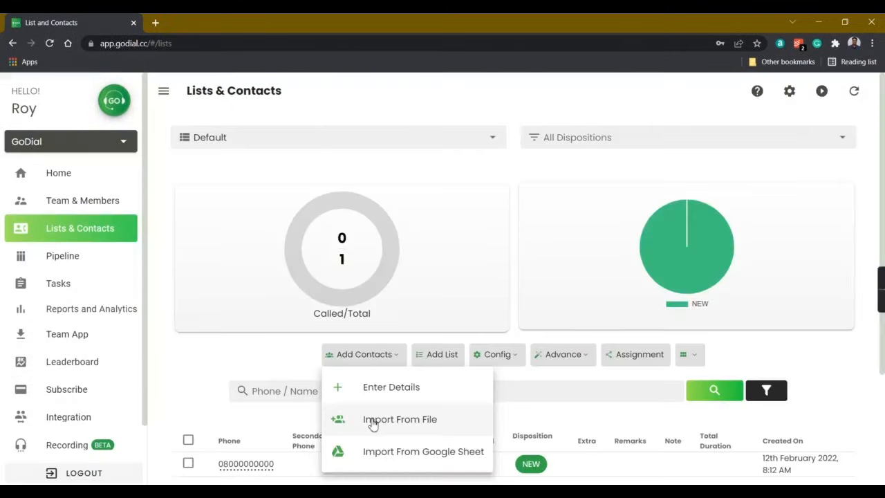
Import the contacts .xlsx file with checked column mappings, adding 35 rows for 36 total contacts.
{"action": "left_click", "coordinate": [399, 419]}
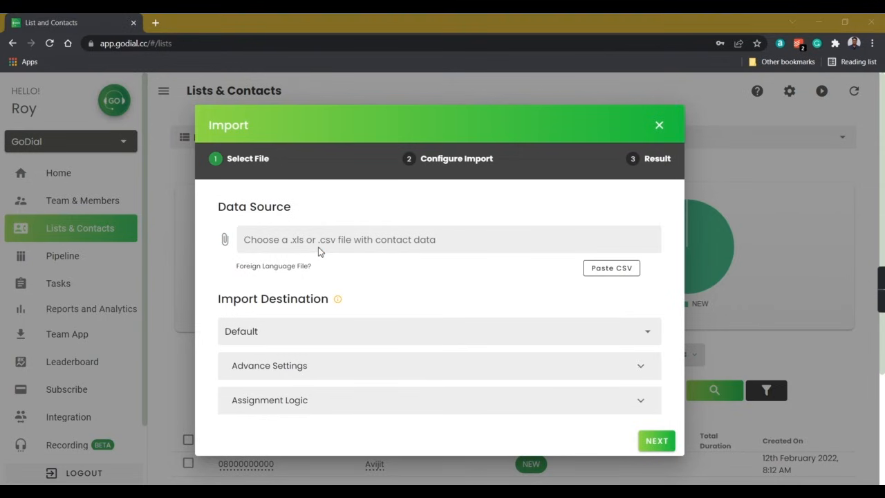
{"action": "left_click", "coordinate": [340, 239]}
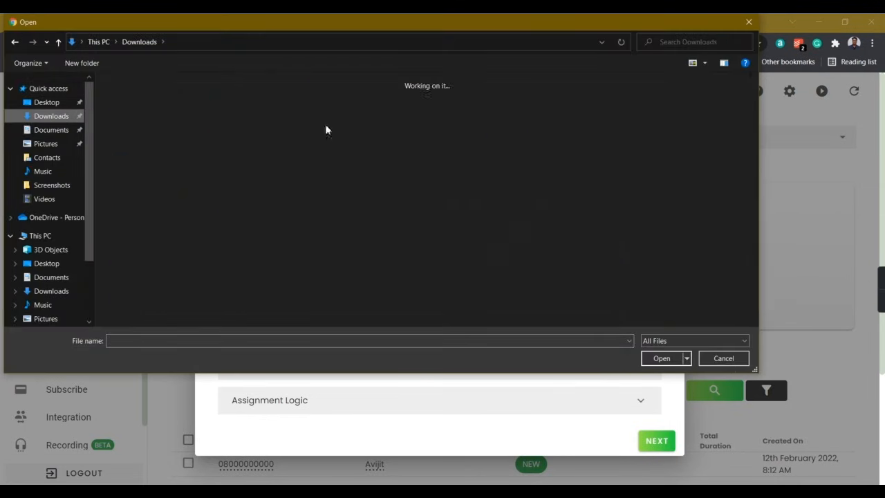
{"action": "left_click", "coordinate": [662, 357]}
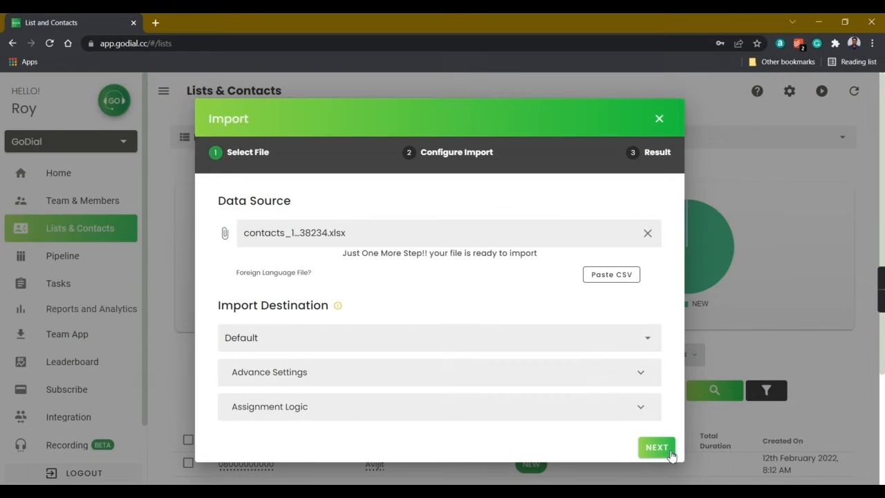
{"action": "left_click", "coordinate": [655, 446]}
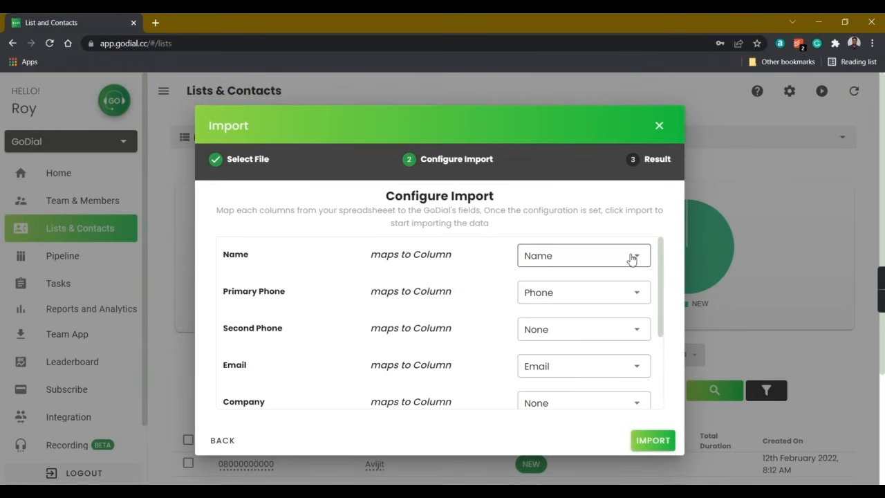
{"action": "left_click", "coordinate": [584, 254]}
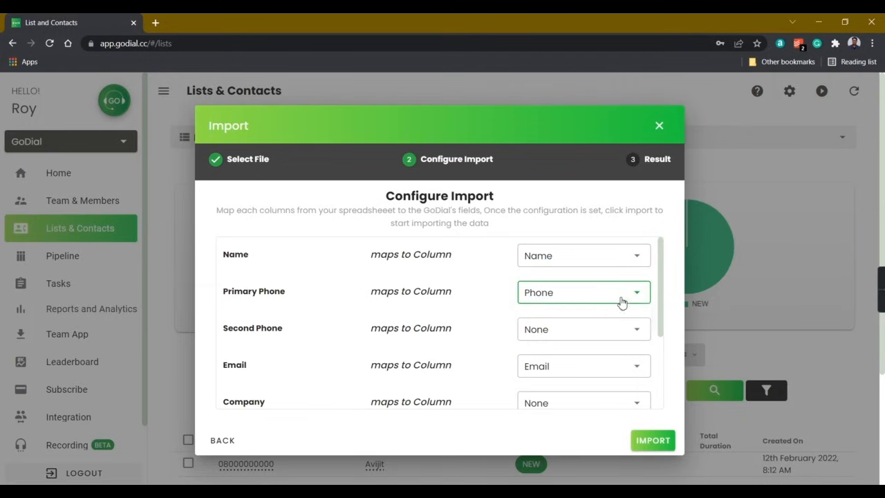
{"action": "left_click", "coordinate": [653, 440]}
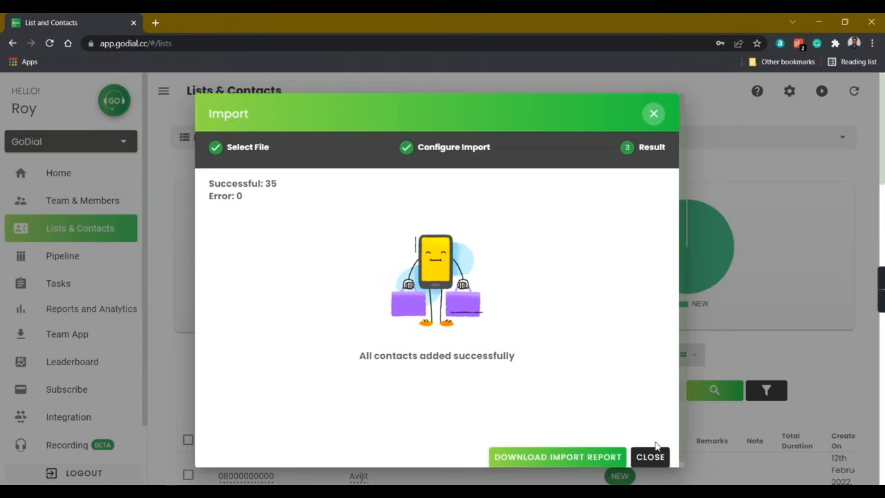
{"action": "left_click", "coordinate": [650, 456]}
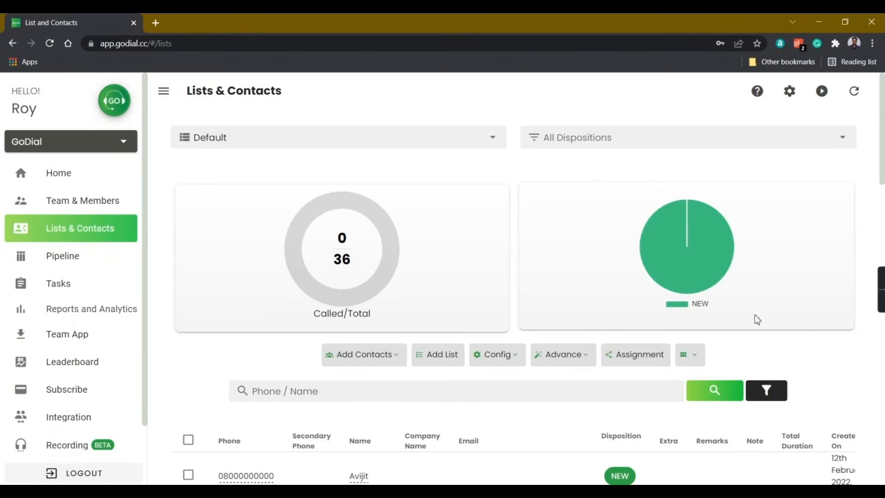
Assign the 36-contact Default list to Roy under Assignments and confirm.
{"action": "scroll", "scroll_direction": "down", "scroll_amount": 3}
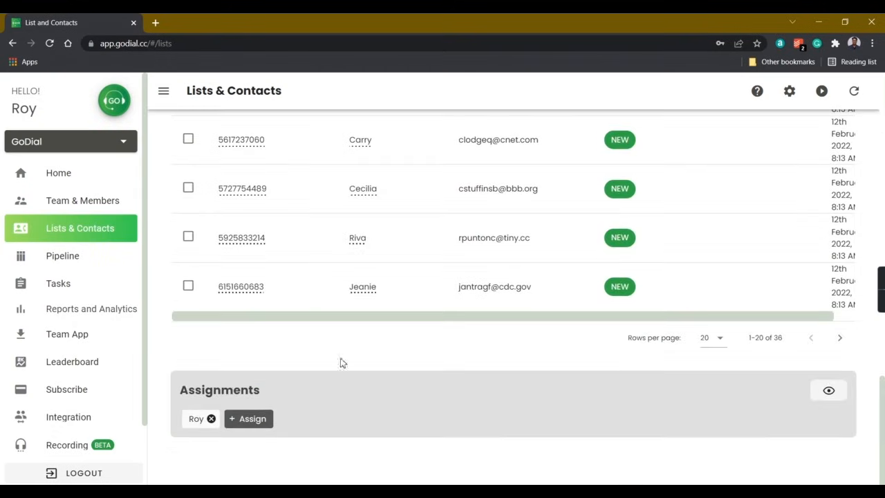
{"action": "left_click", "coordinate": [249, 418]}
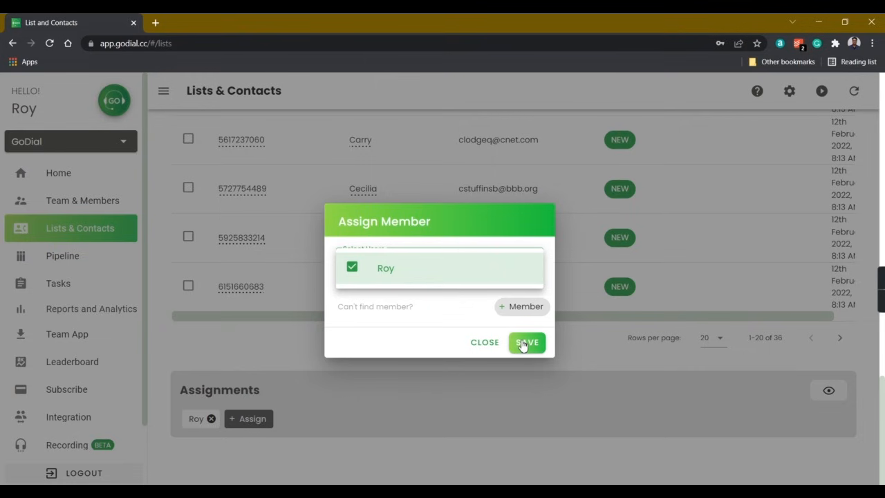
{"action": "left_click", "coordinate": [526, 344]}
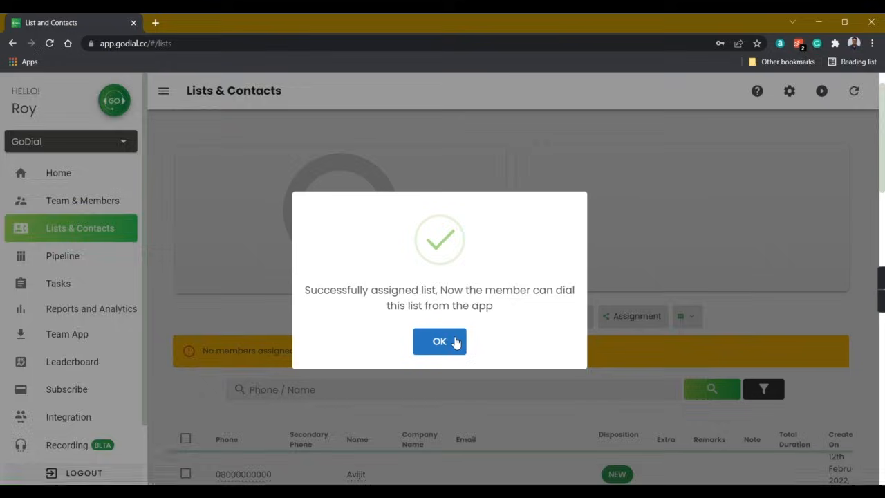
{"action": "left_click", "coordinate": [440, 340]}
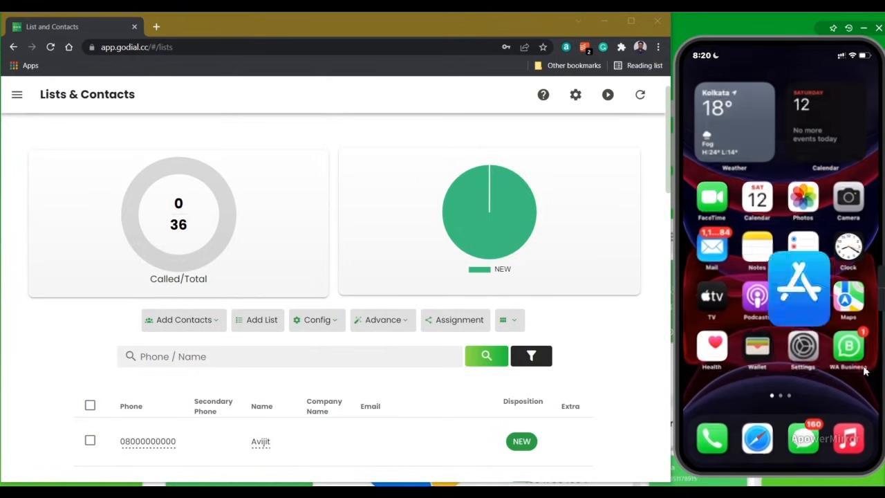
Sign in to the GoDial phone app as Roy and start dialing the Default list.
{"action": "left_click", "coordinate": [799, 286]}
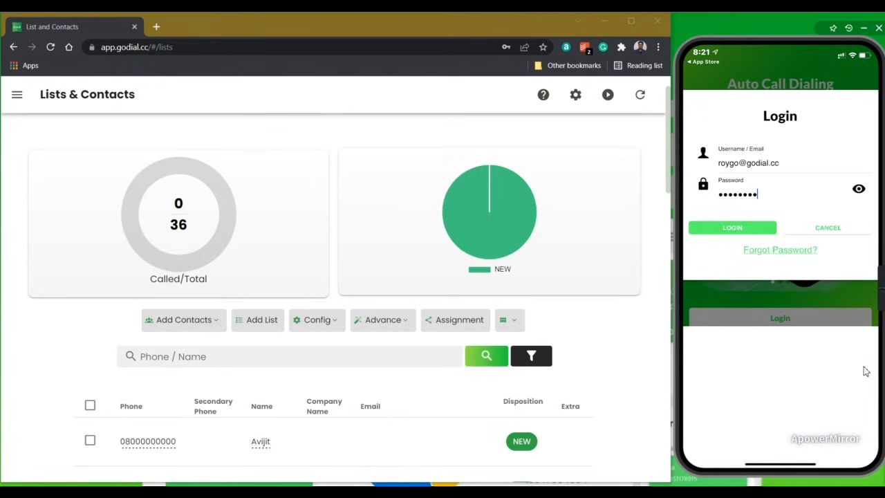
{"action": "left_click", "coordinate": [732, 227]}
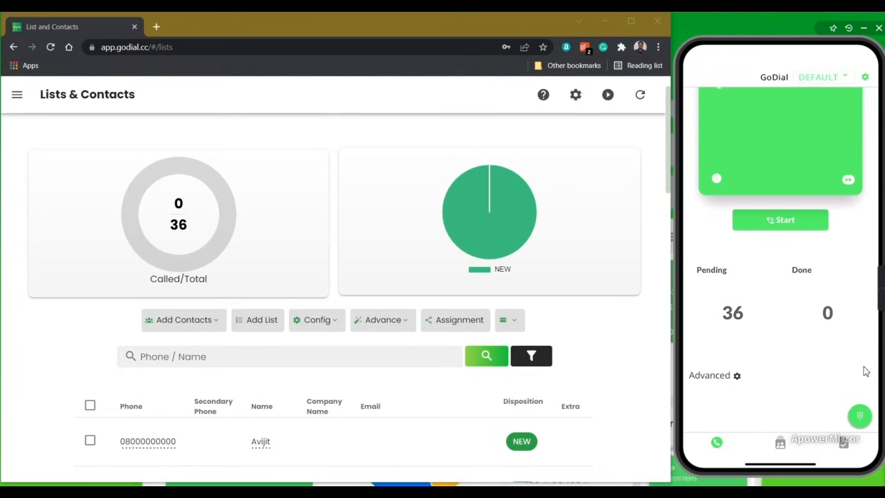
{"action": "left_click", "coordinate": [780, 218]}
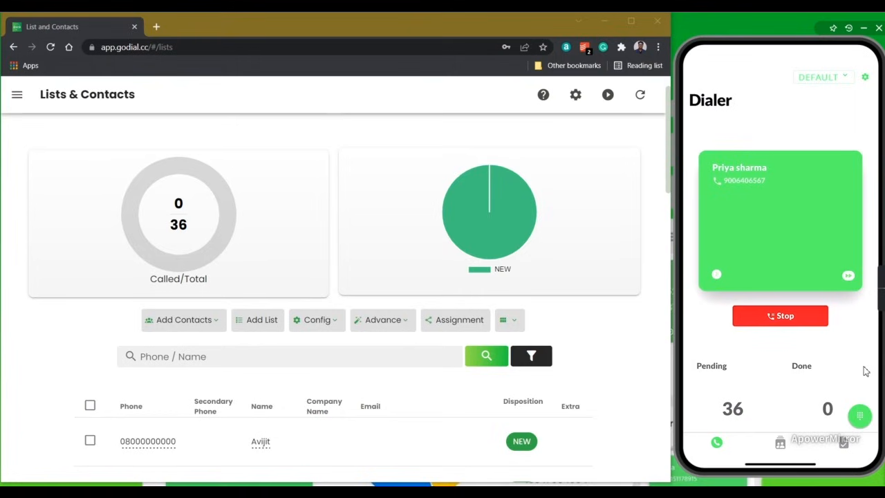
{"action": "left_click", "coordinate": [781, 315]}
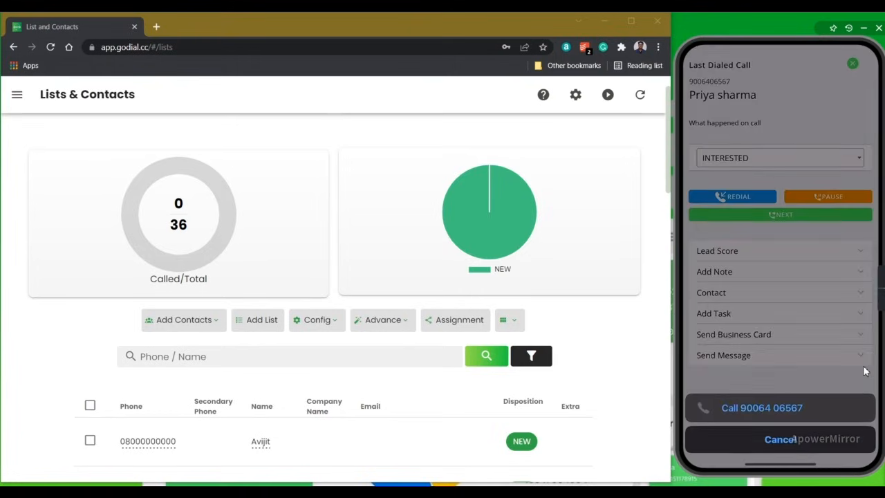
{"action": "left_click", "coordinate": [780, 440]}
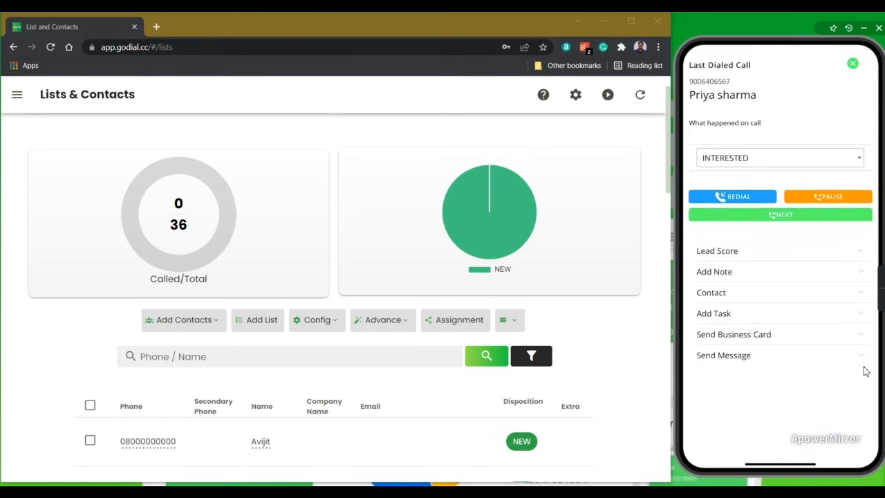
{"action": "left_click", "coordinate": [780, 158]}
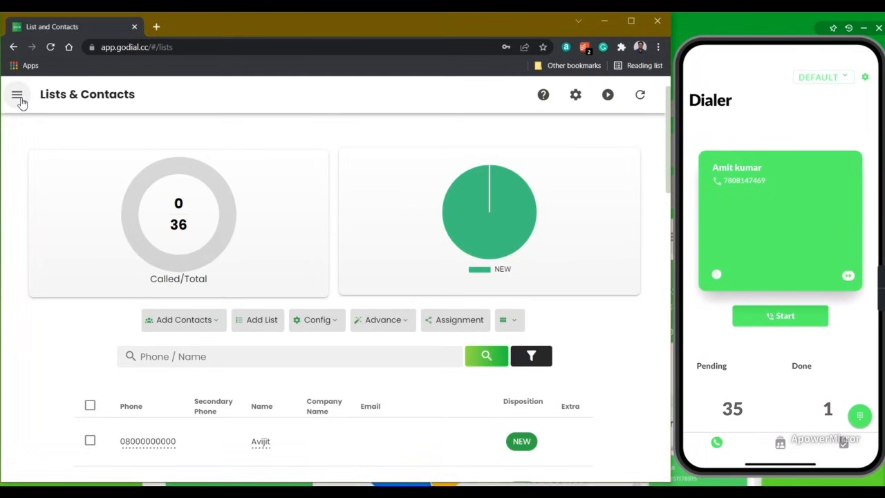
{"action": "left_click", "coordinate": [16, 94]}
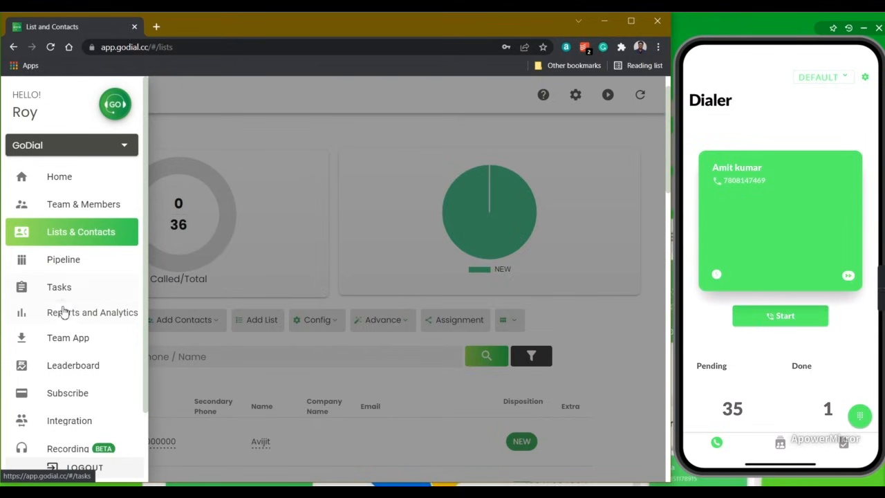
{"action": "left_click", "coordinate": [92, 313]}
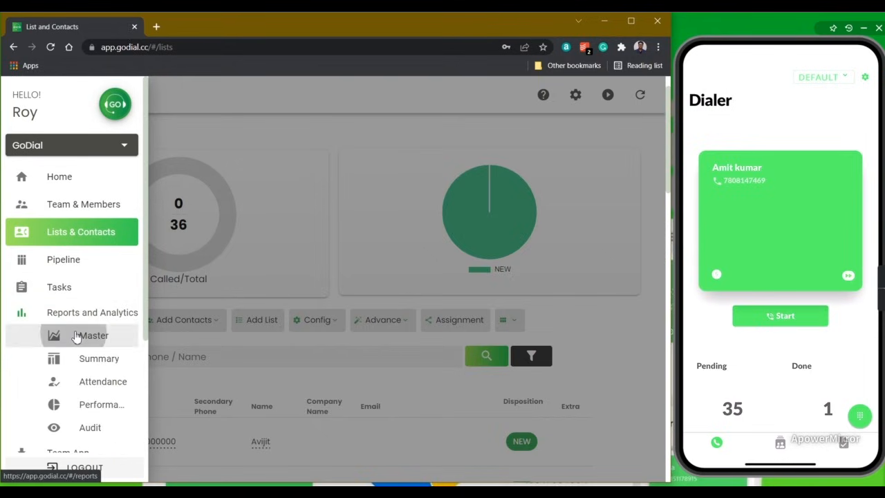
{"action": "left_click", "coordinate": [91, 336]}
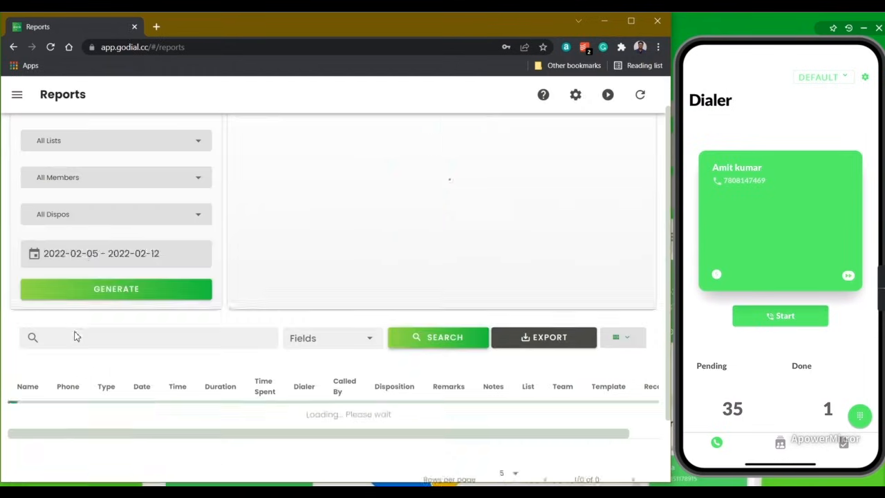
{"action": "left_click", "coordinate": [116, 289]}
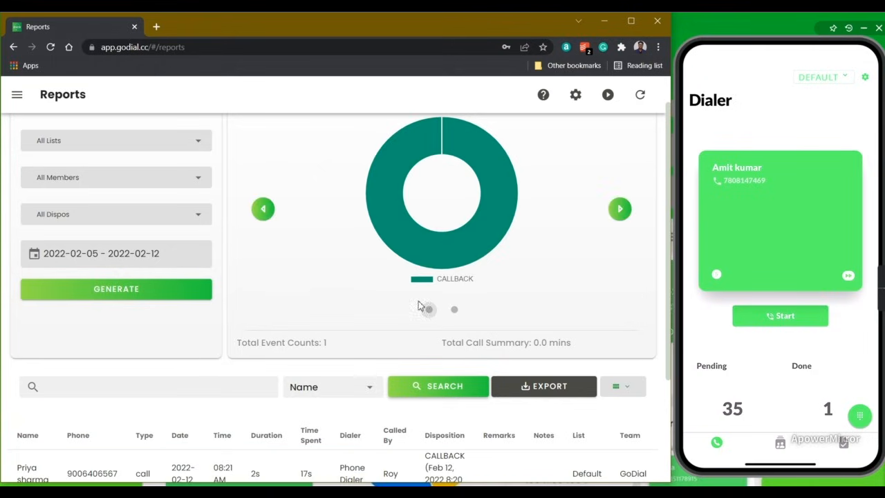
{"action": "scroll", "scroll_direction": "down", "scroll_amount": 3}
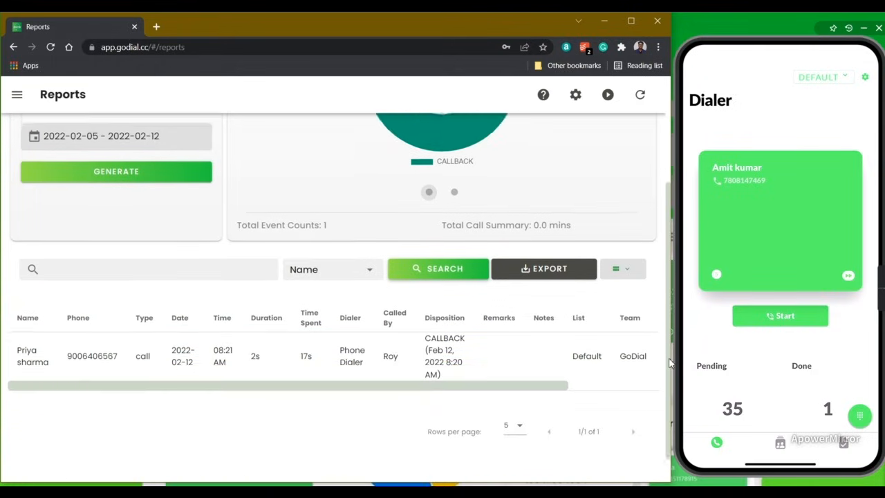
{"action": "scroll", "scroll_direction": "down", "scroll_amount": 3}
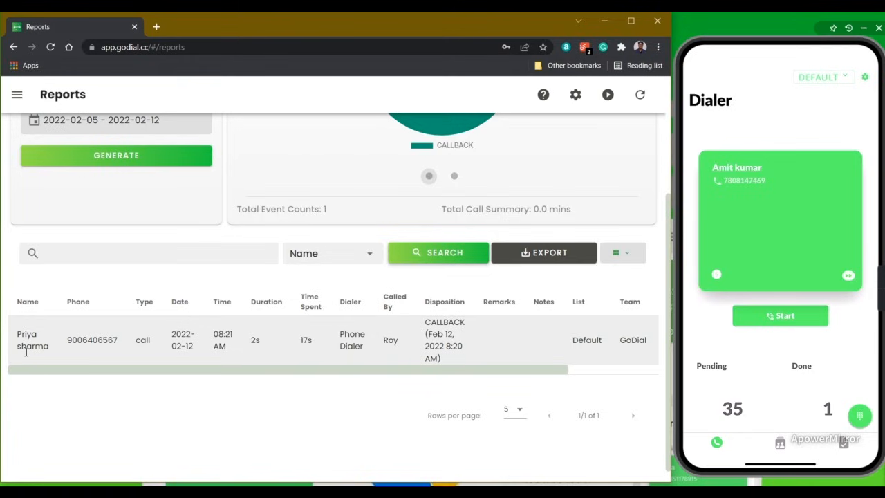
{"action": "mouse_move", "coordinate": [519, 374]}
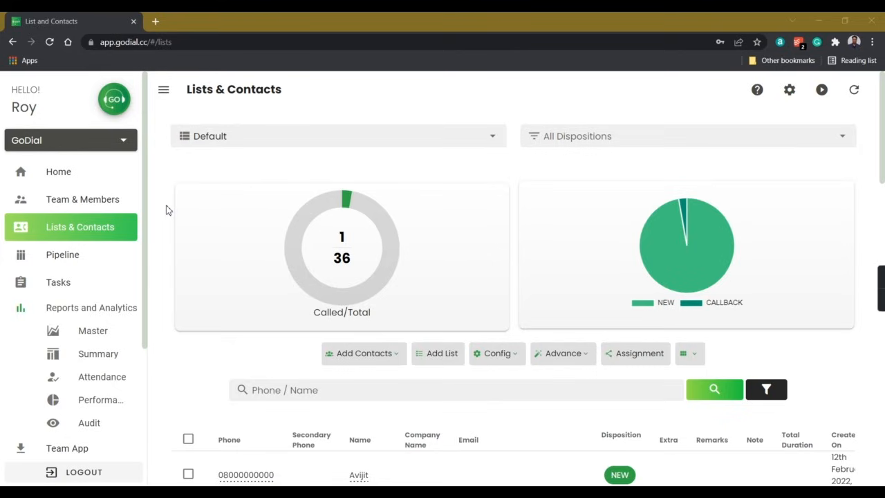
{"action": "mouse_move", "coordinate": [83, 200]}
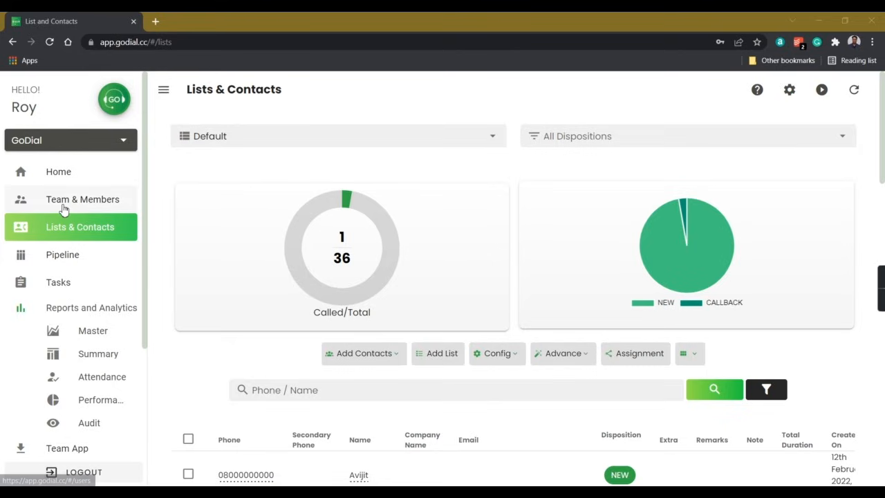
Add Ayantika as a Sub Manager member of team GoDial and confirm.
{"action": "left_click", "coordinate": [83, 199]}
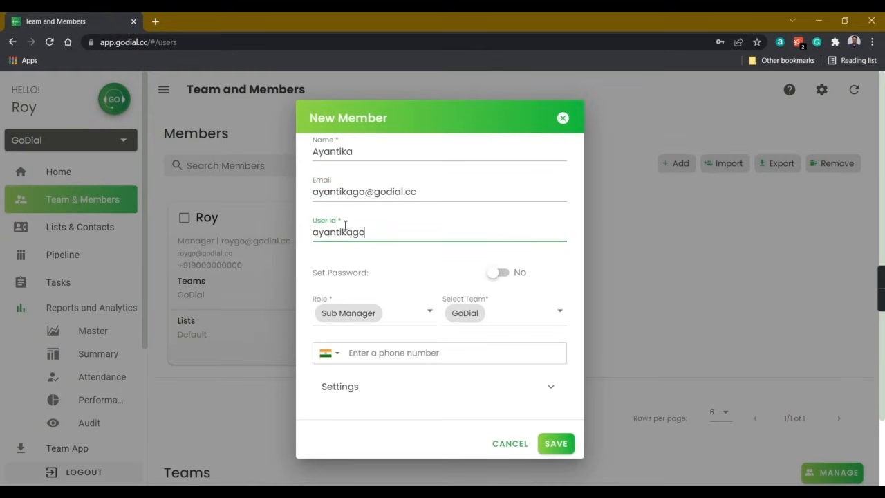
{"action": "left_click", "coordinate": [556, 443]}
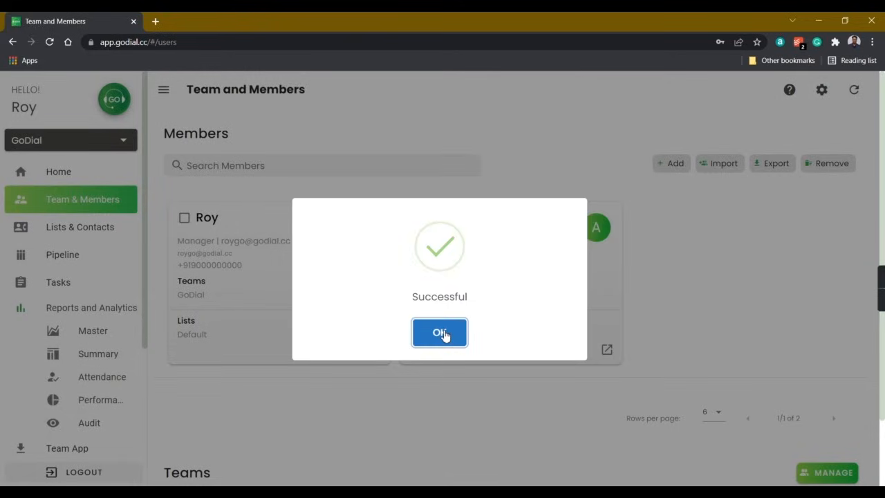
{"action": "left_click", "coordinate": [440, 332]}
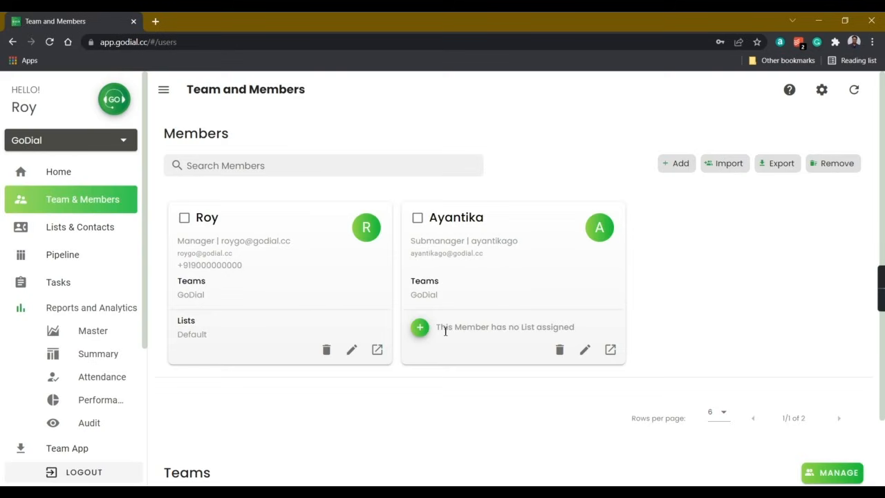
{"action": "mouse_move", "coordinate": [62, 254]}
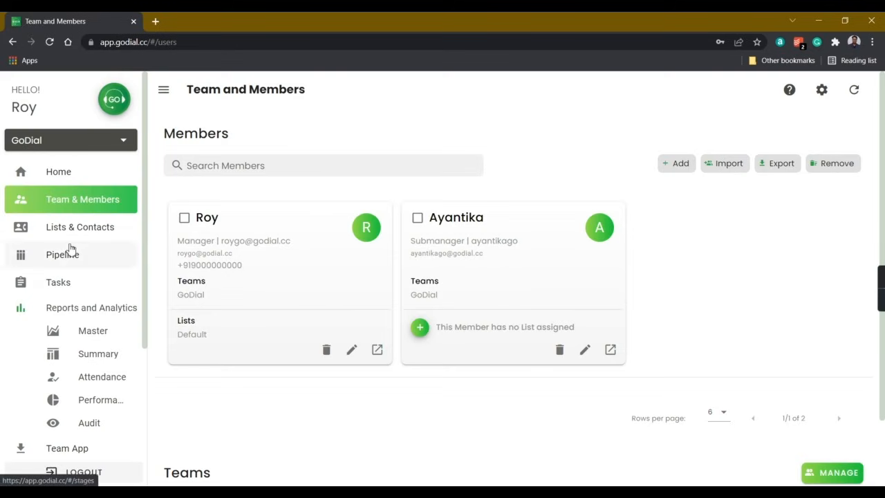
Assign Ayantika to the Default list alongside Roy, confirm, and return to the home dashboard.
{"action": "left_click", "coordinate": [80, 227]}
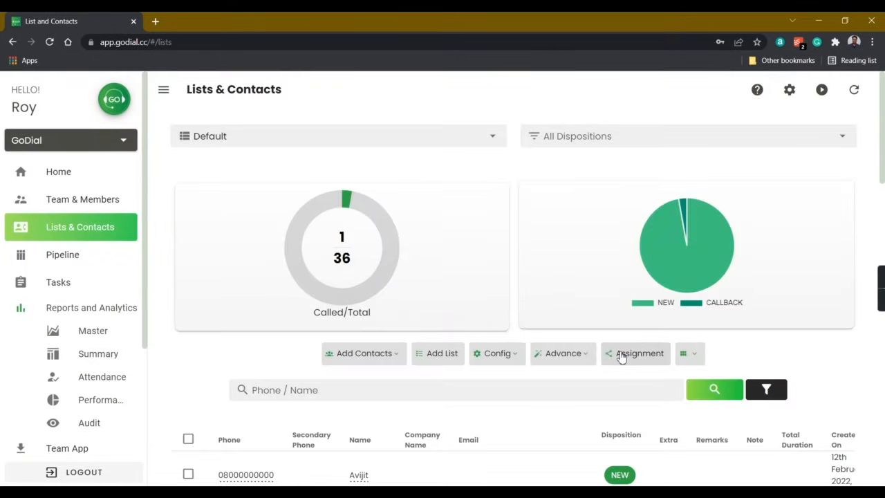
{"action": "left_click", "coordinate": [635, 355]}
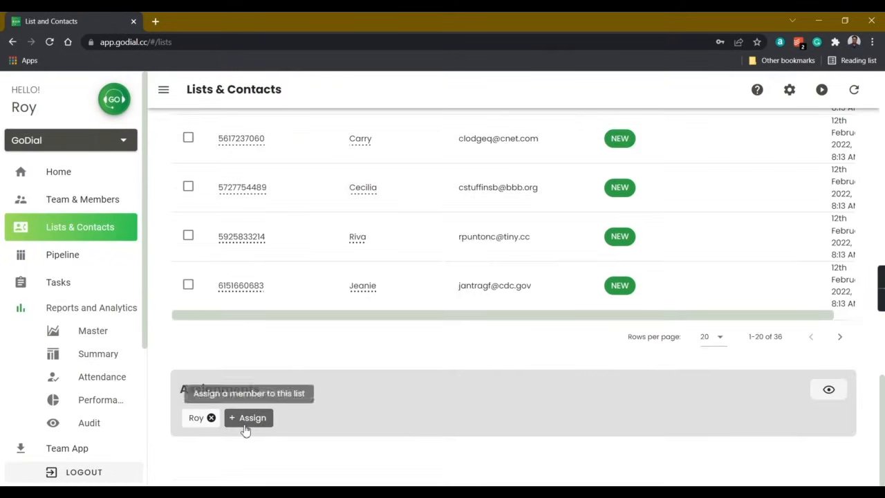
{"action": "left_click", "coordinate": [249, 417]}
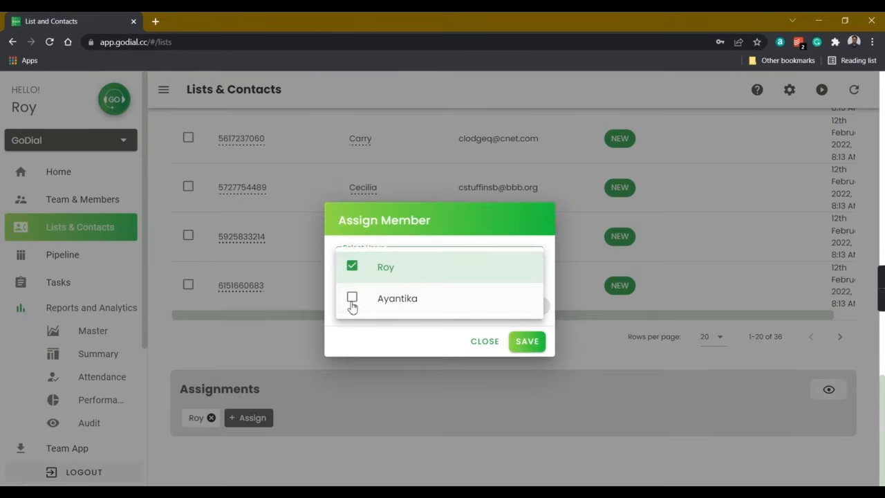
{"action": "left_click", "coordinate": [351, 299]}
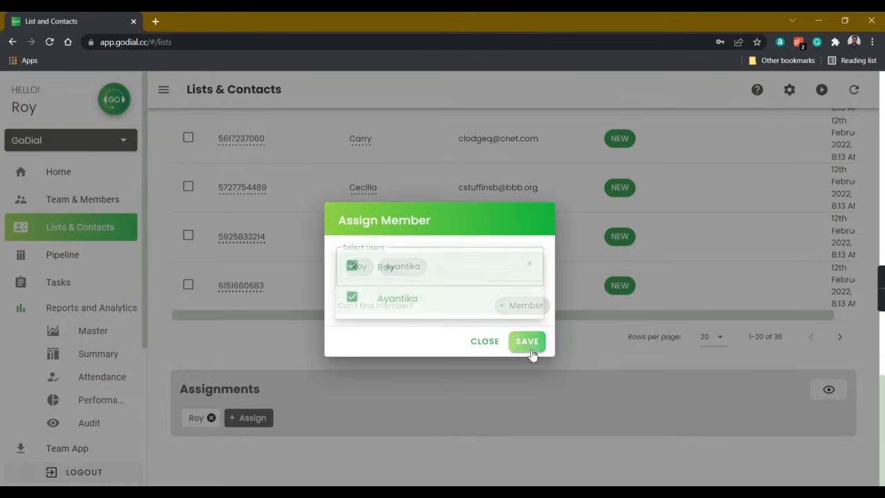
{"action": "left_click", "coordinate": [527, 340]}
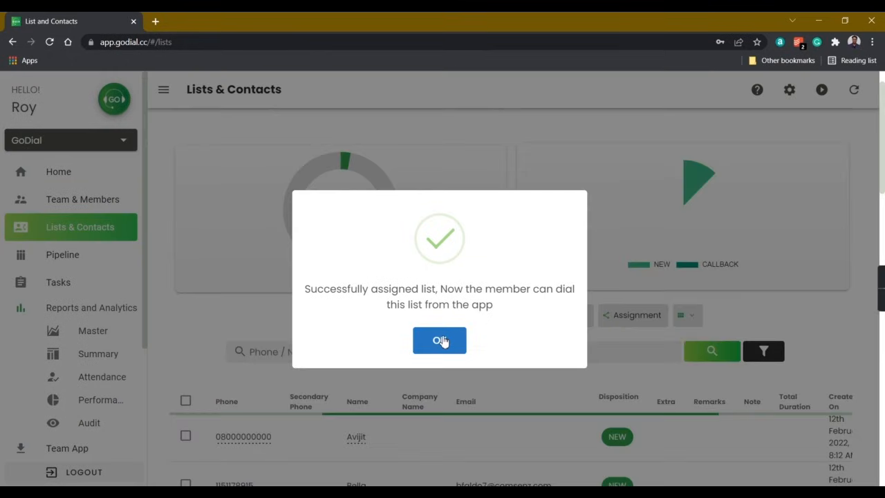
{"action": "left_click", "coordinate": [440, 341]}
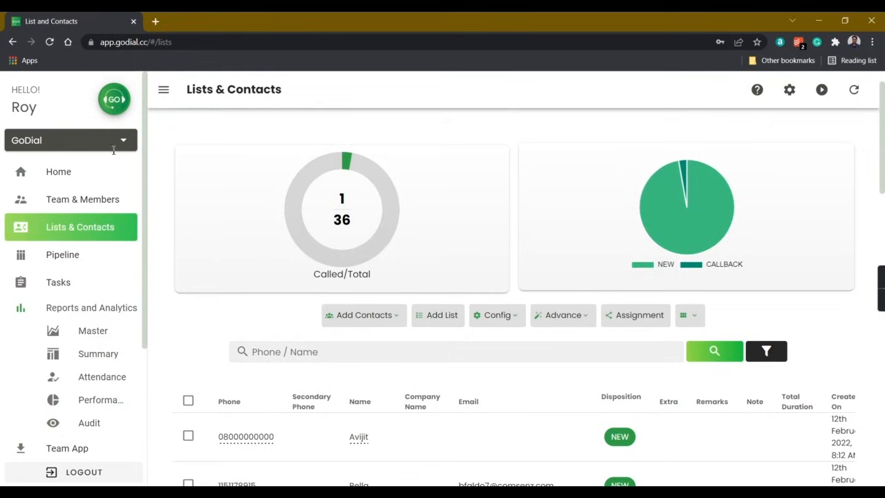
{"action": "left_click", "coordinate": [59, 172]}
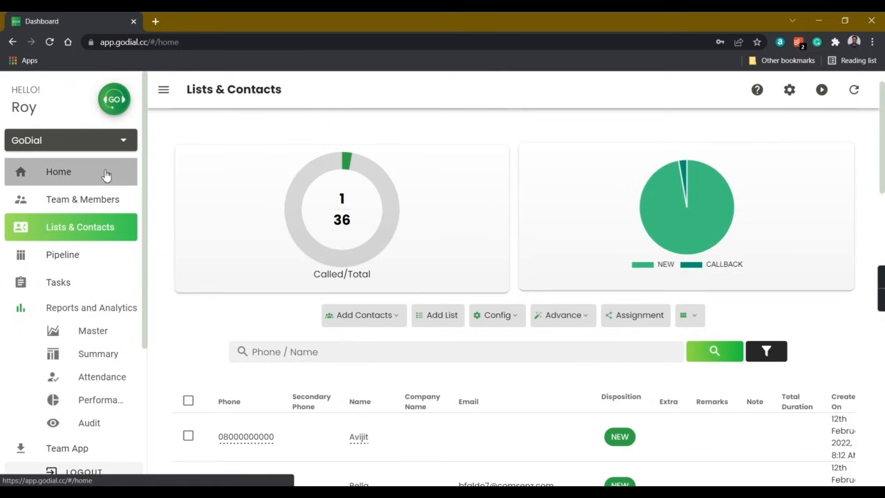